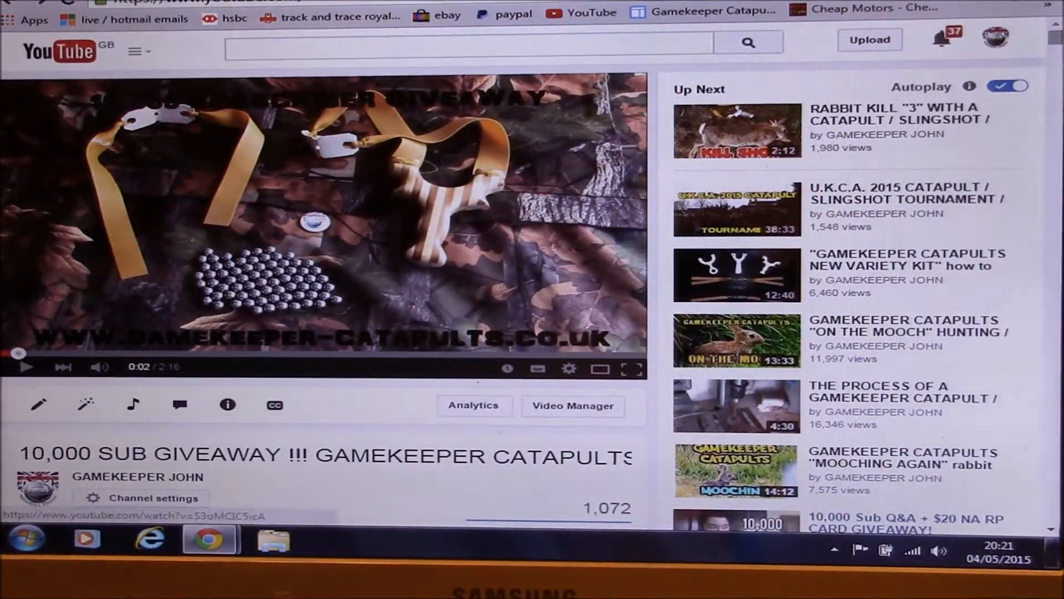
Scroll down the giveaway video page to the ALL COMMENTS (338) header
scroll(down, 3)
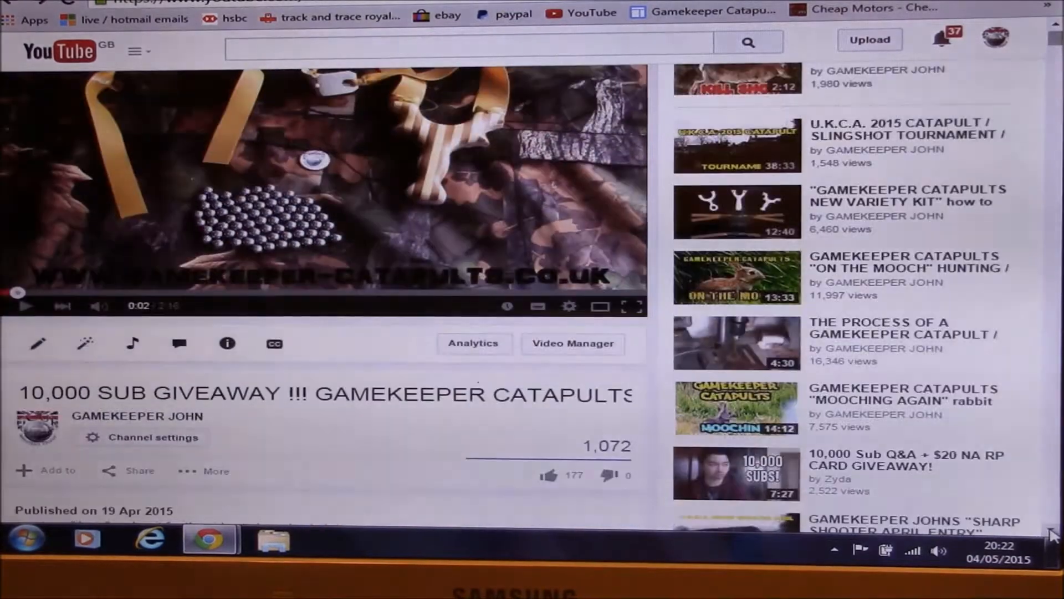
scroll(down, 3)
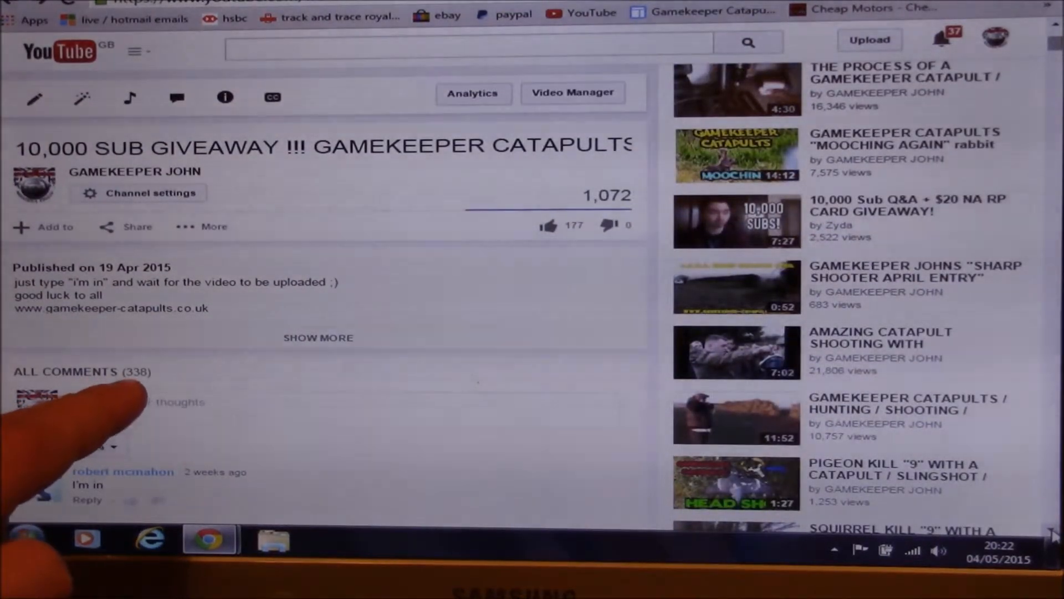
scroll(down, 3)
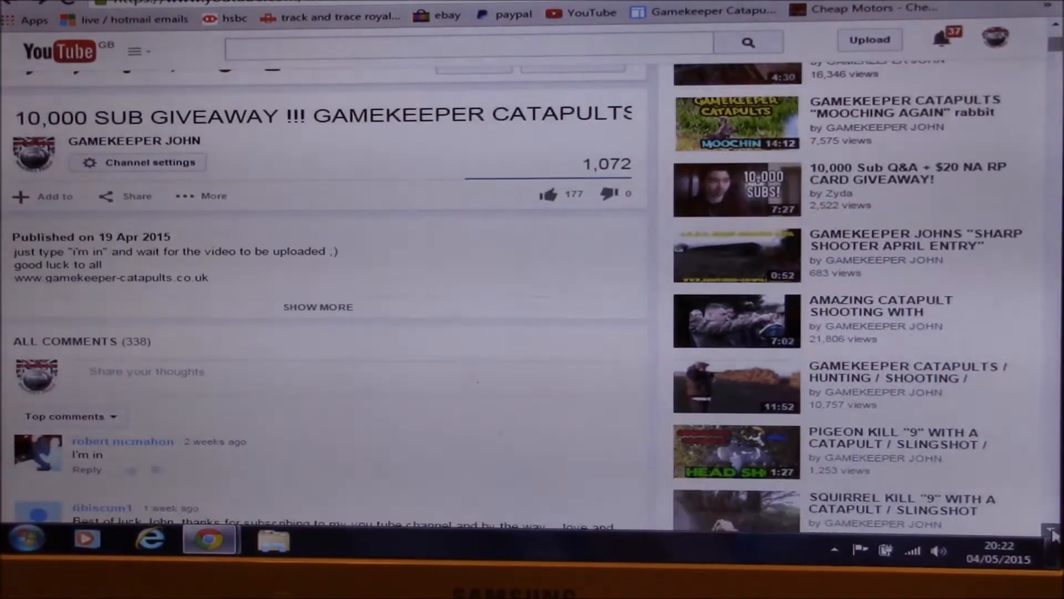
scroll(down, 3)
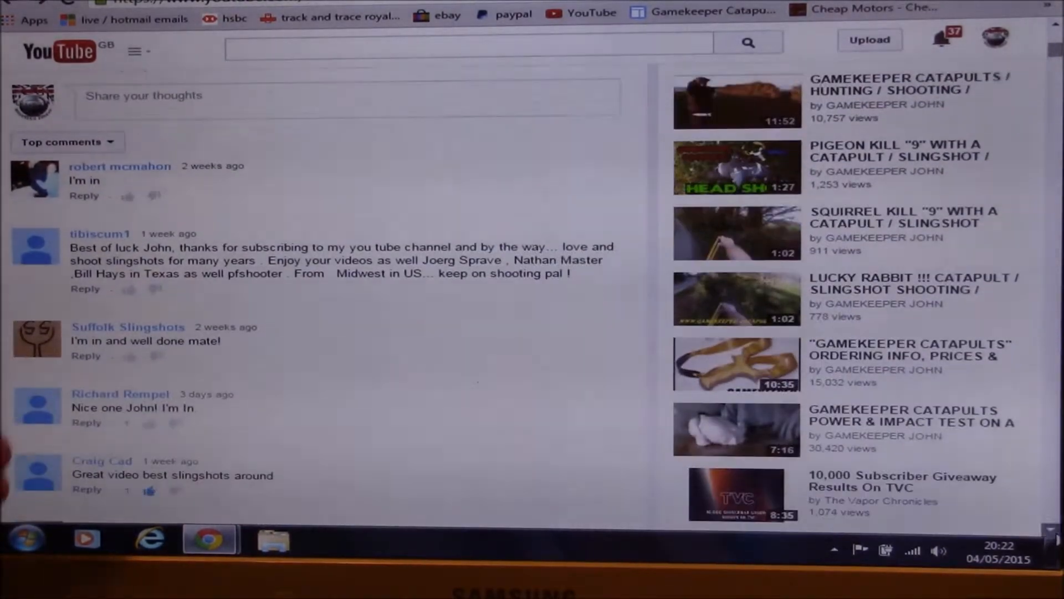
scroll(down, 3)
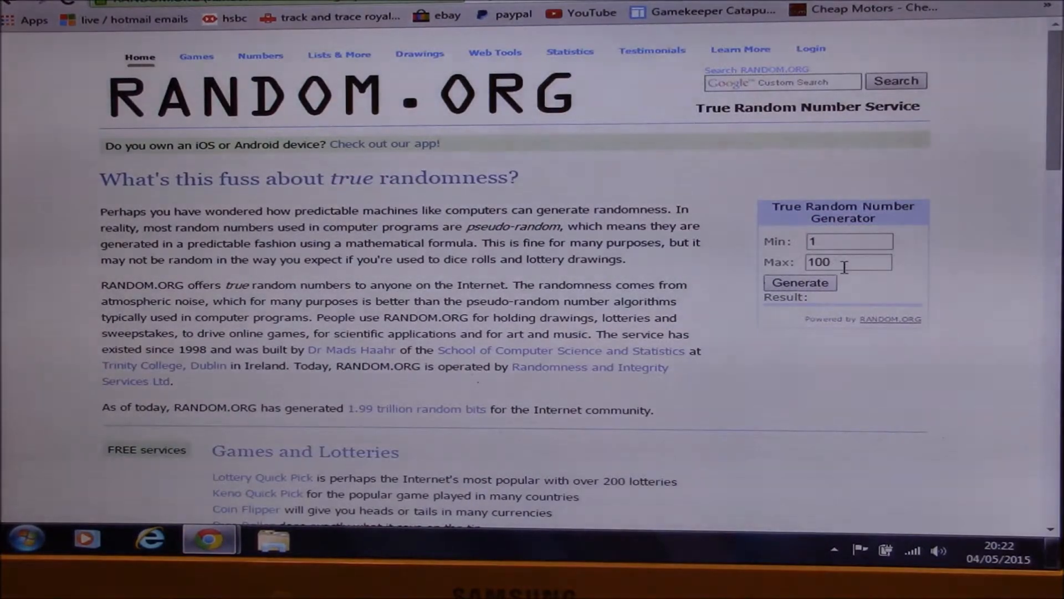
Replace the generator's Max value 100 with 338, then return to the giveaway video
click(848, 261)
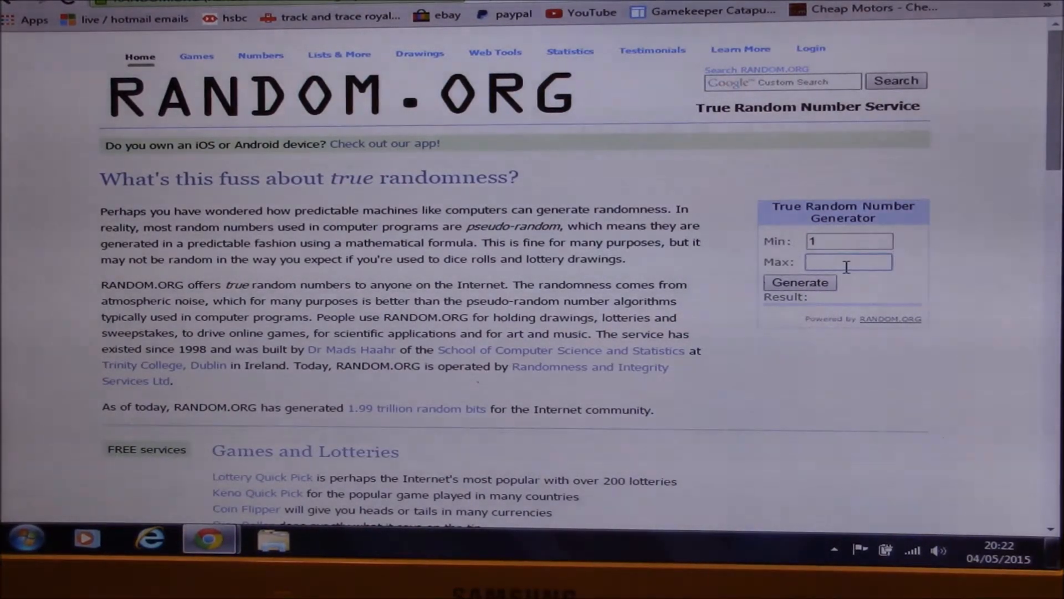
text(3)
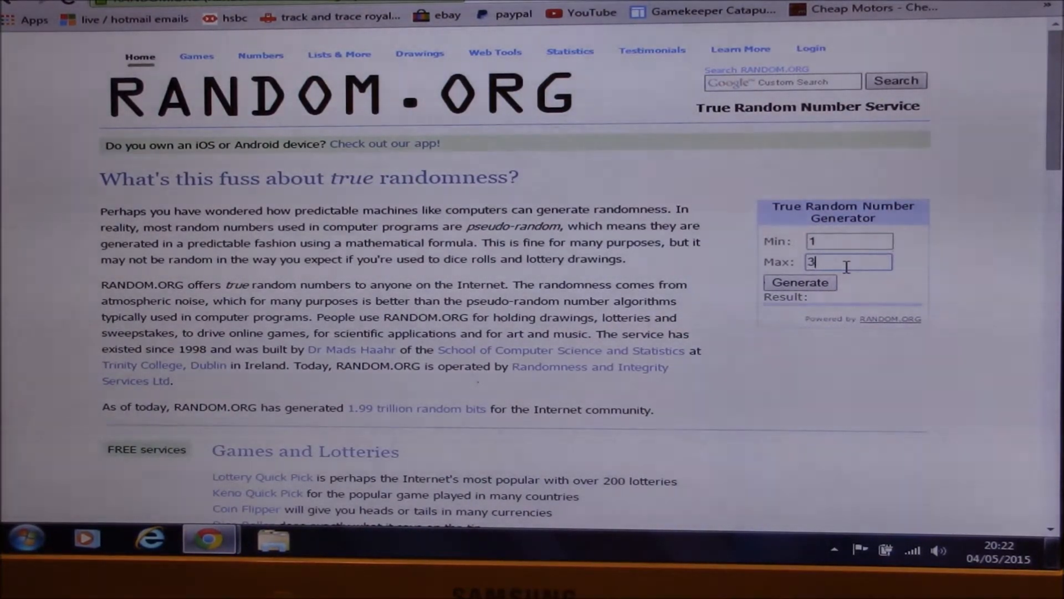
text(38)
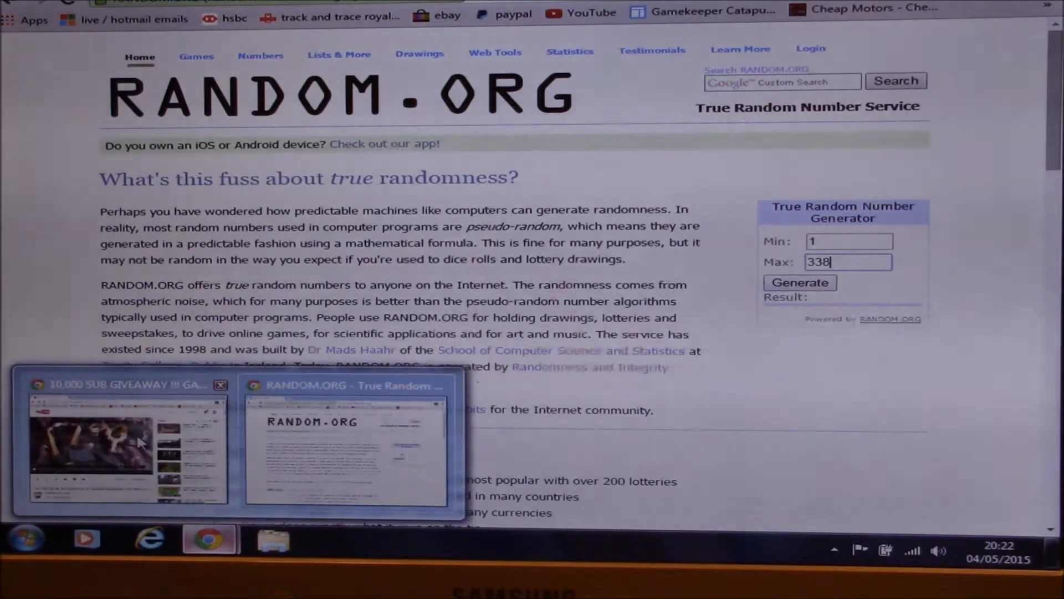
click(122, 448)
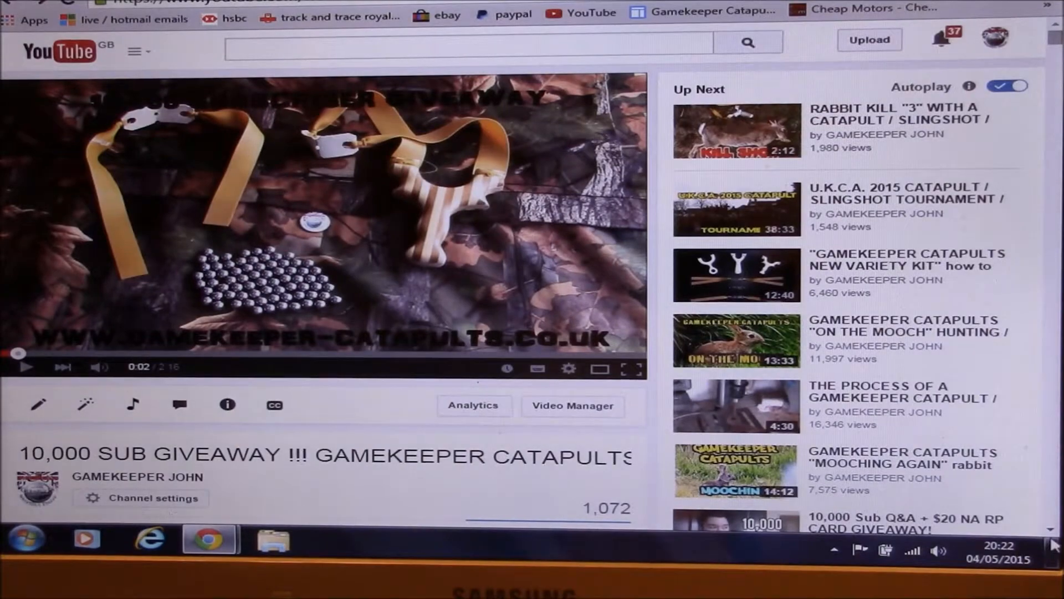
Scroll down the video page to recheck the 338-comment total
scroll(down, 3)
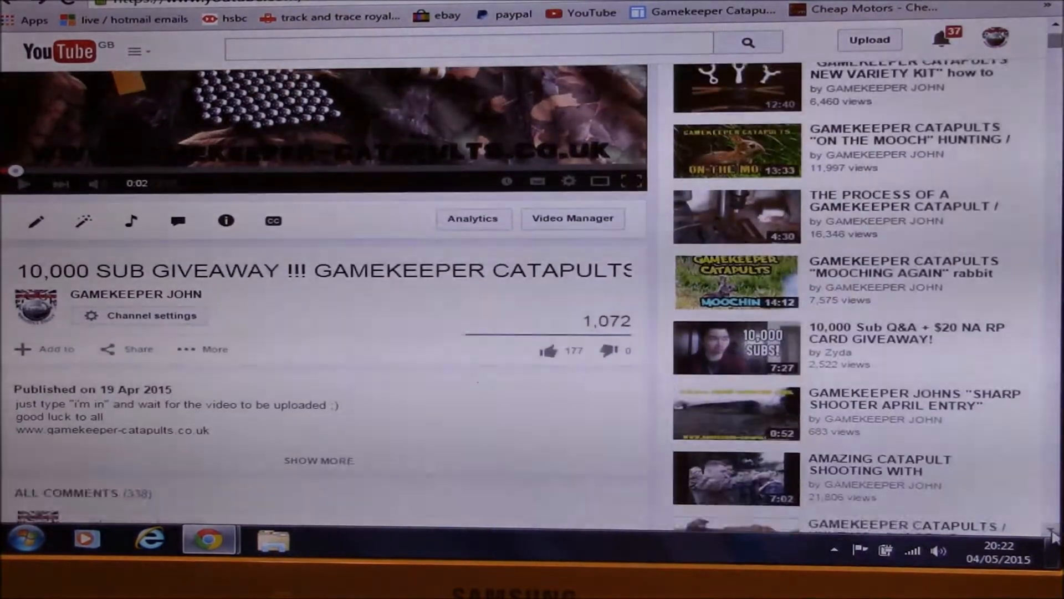
scroll(down, 3)
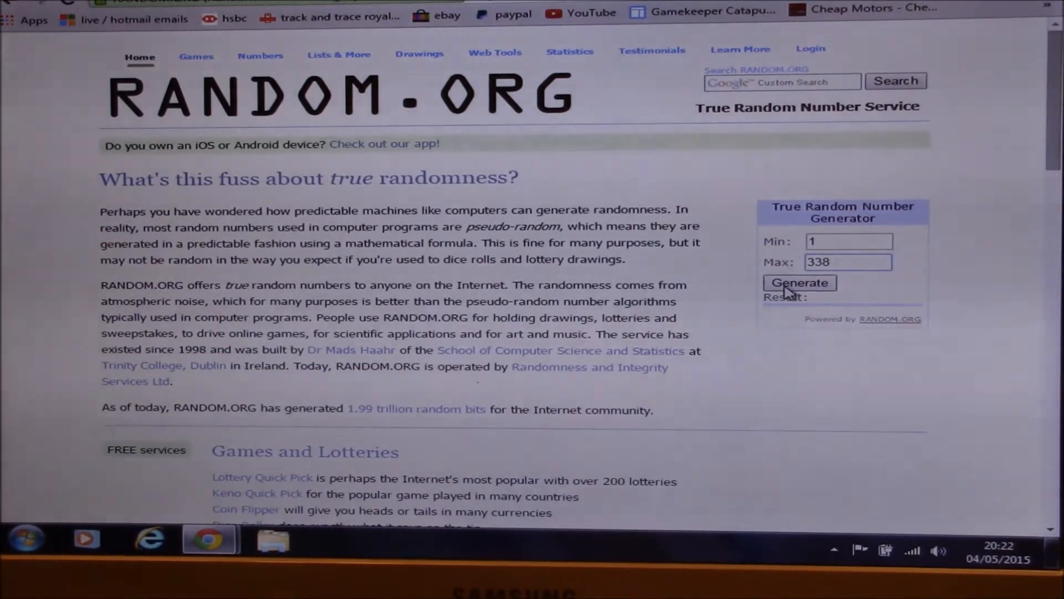
Generate a random number between 1 and 338
click(799, 283)
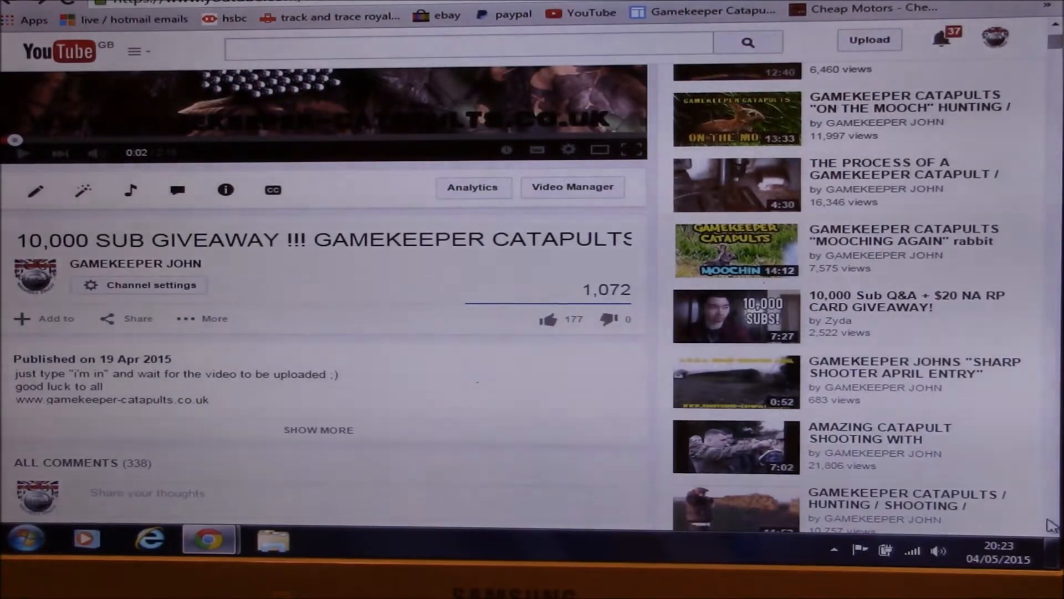
scroll(down, 3)
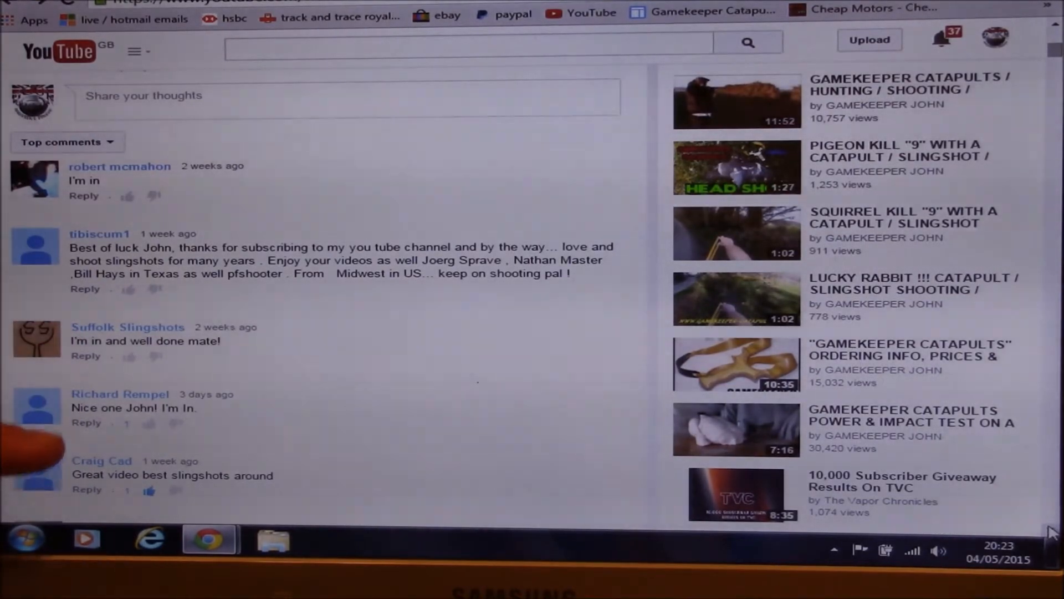
scroll(down, 3)
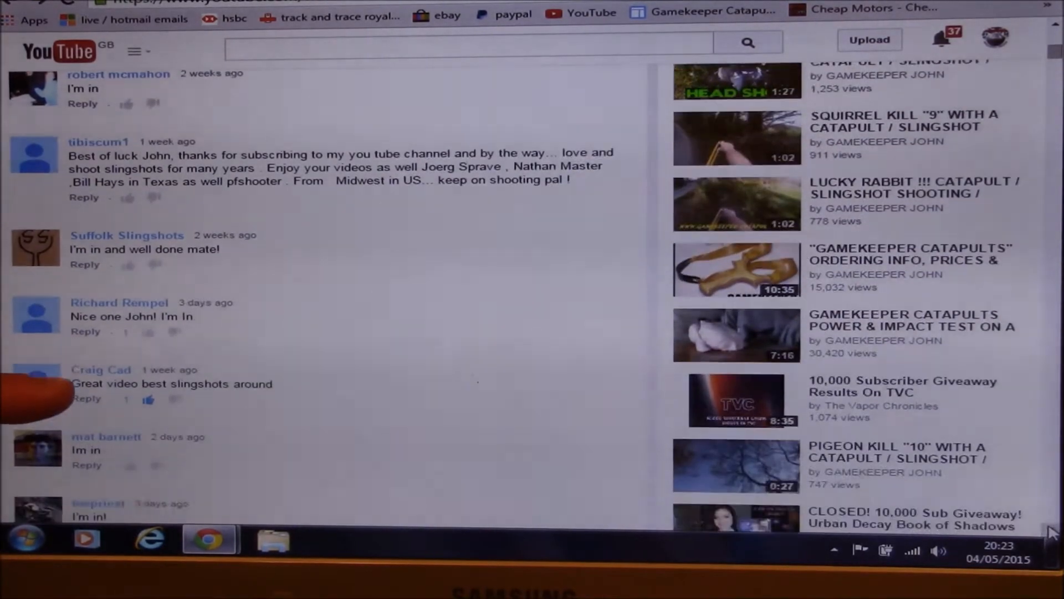
scroll(down, 3)
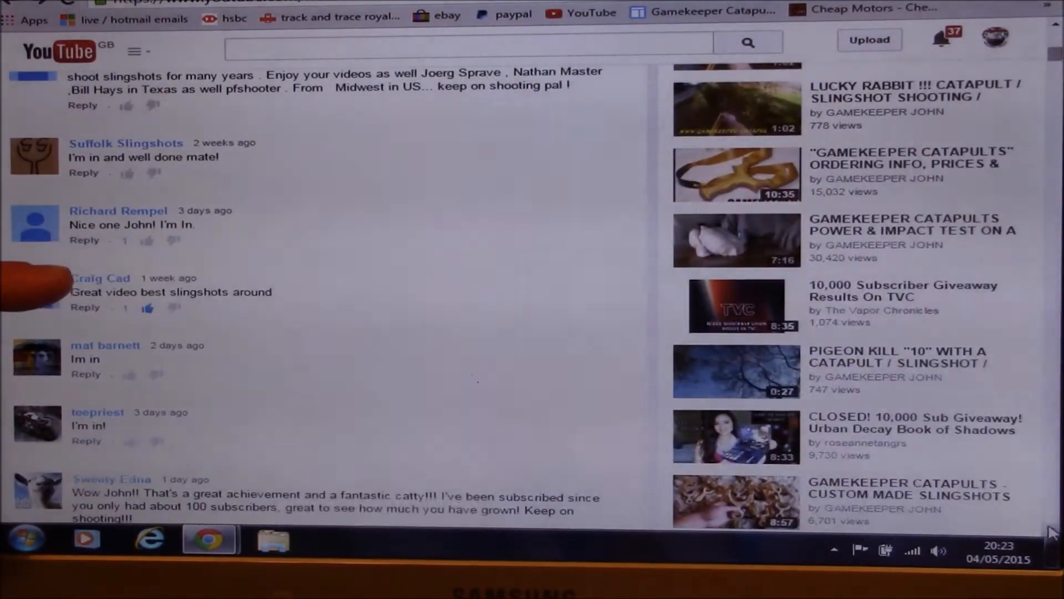
scroll(down, 3)
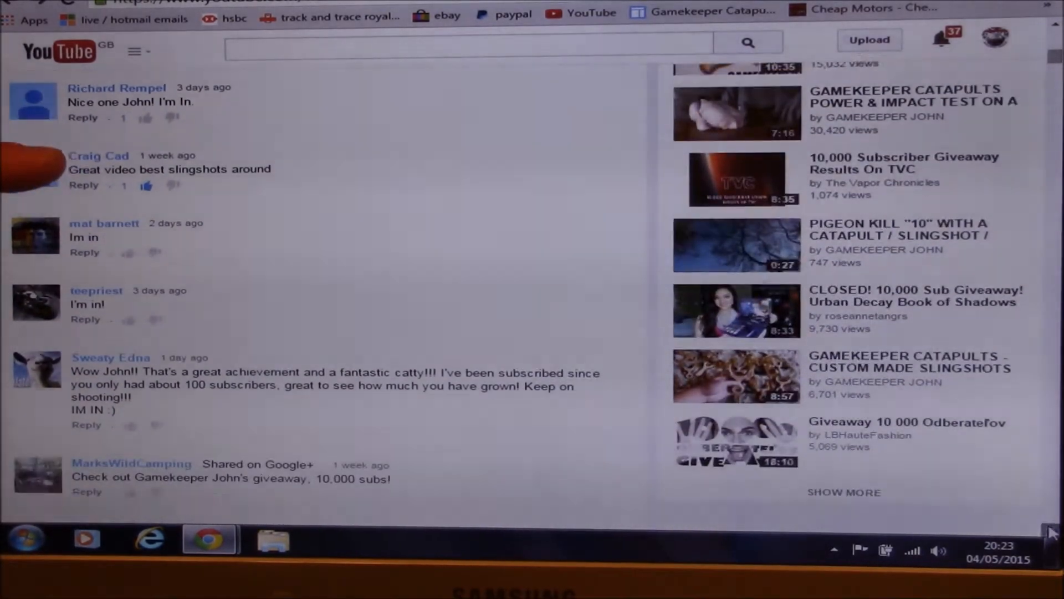
mouse_move(41, 367)
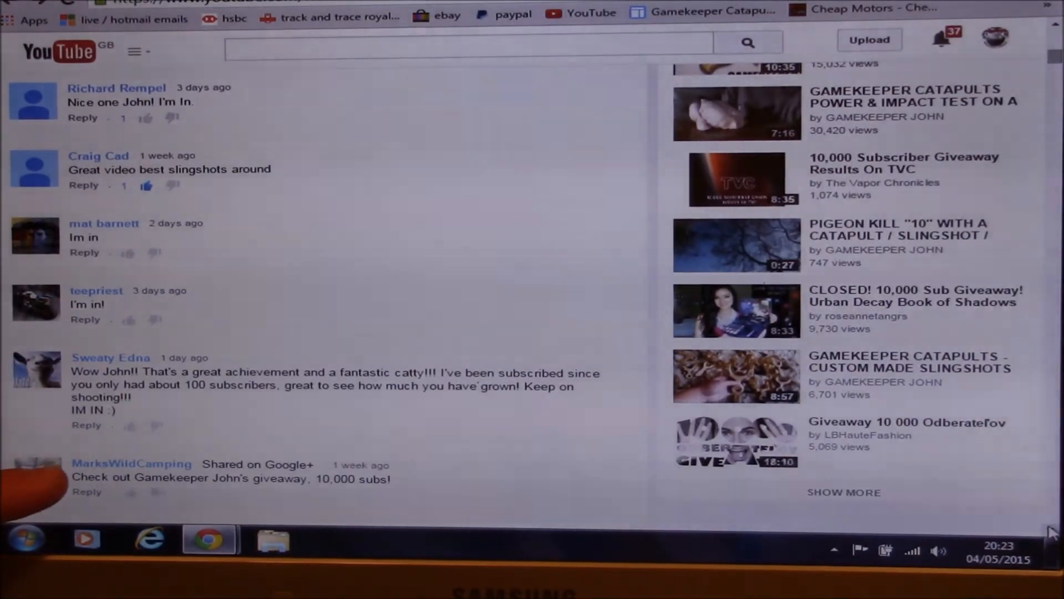
scroll(down, 3)
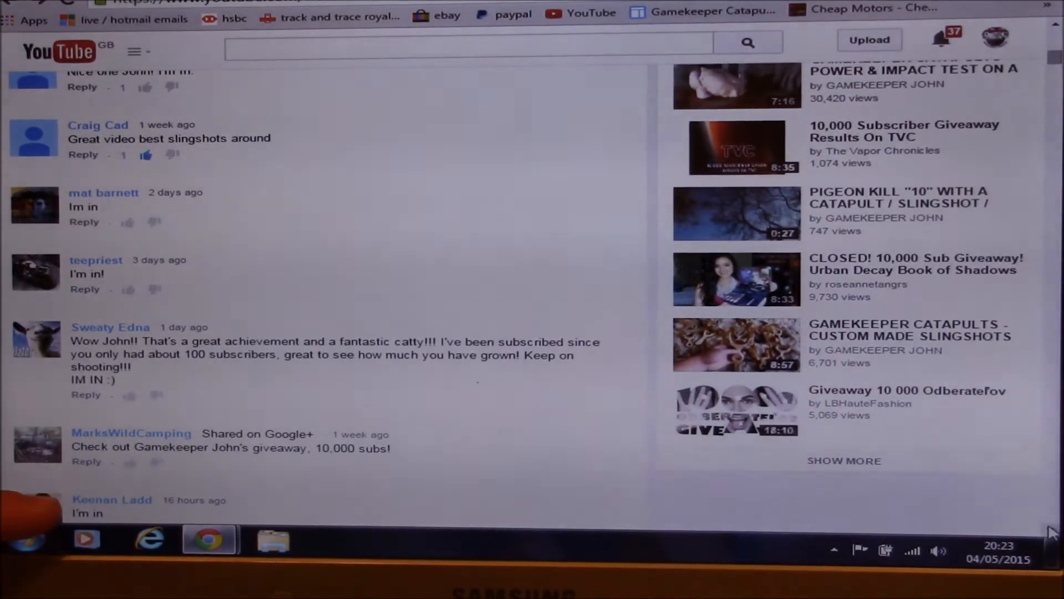
scroll(down, 3)
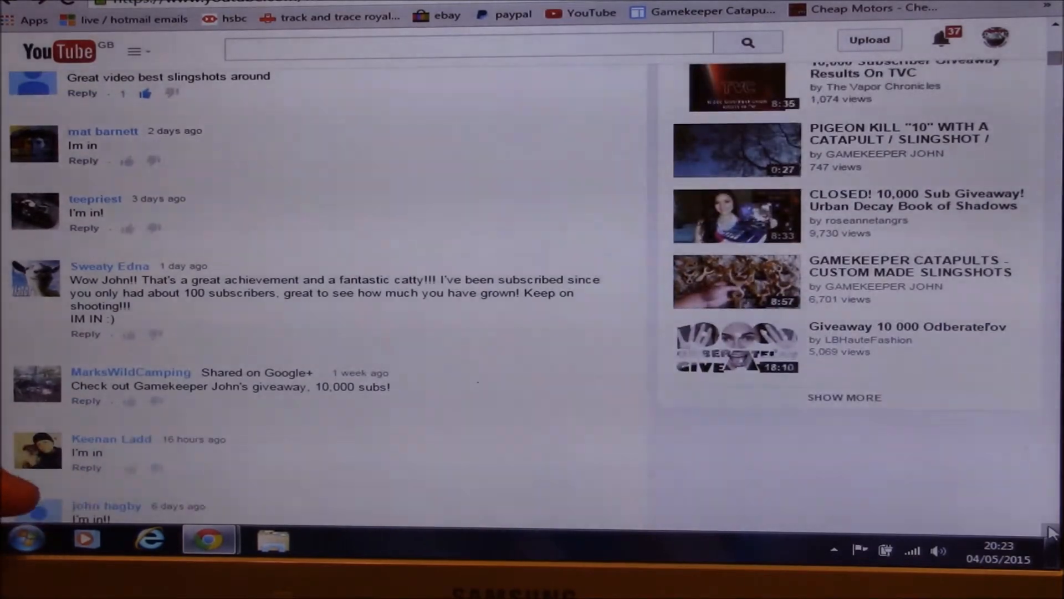
scroll(down, 3)
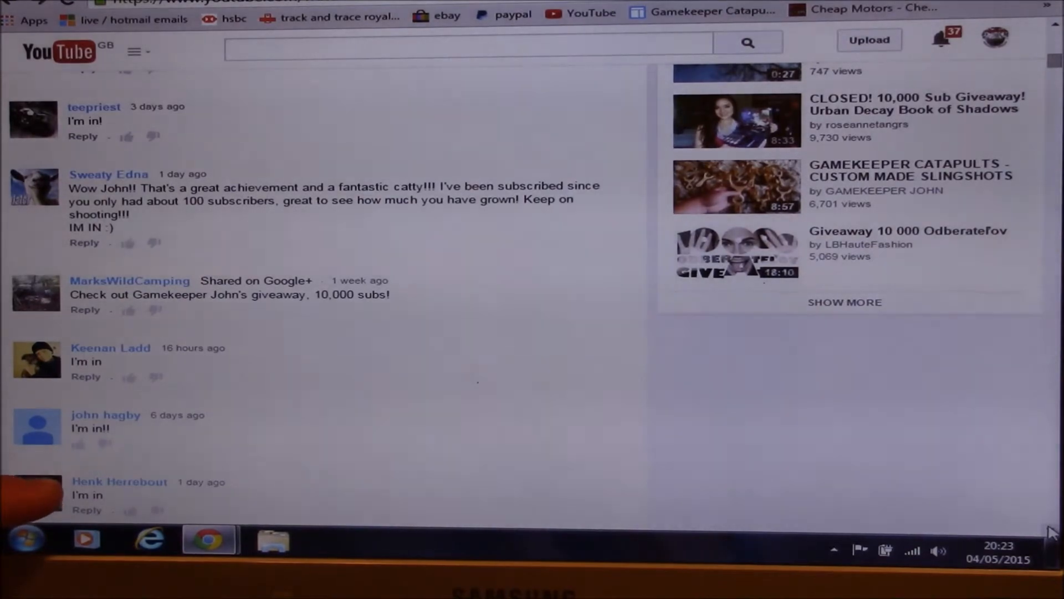
scroll(down, 3)
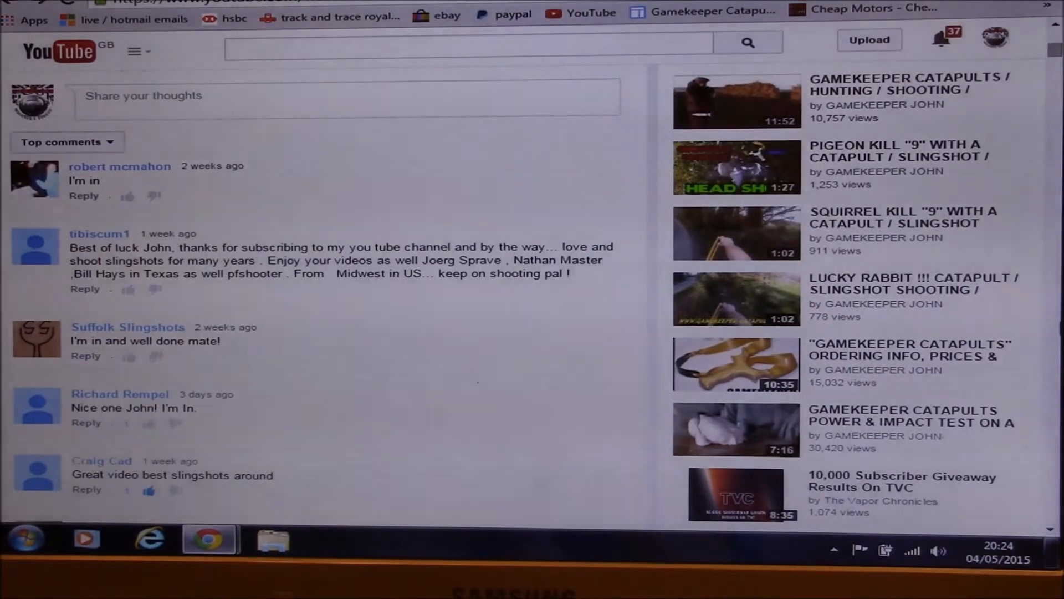
scroll(down, 3)
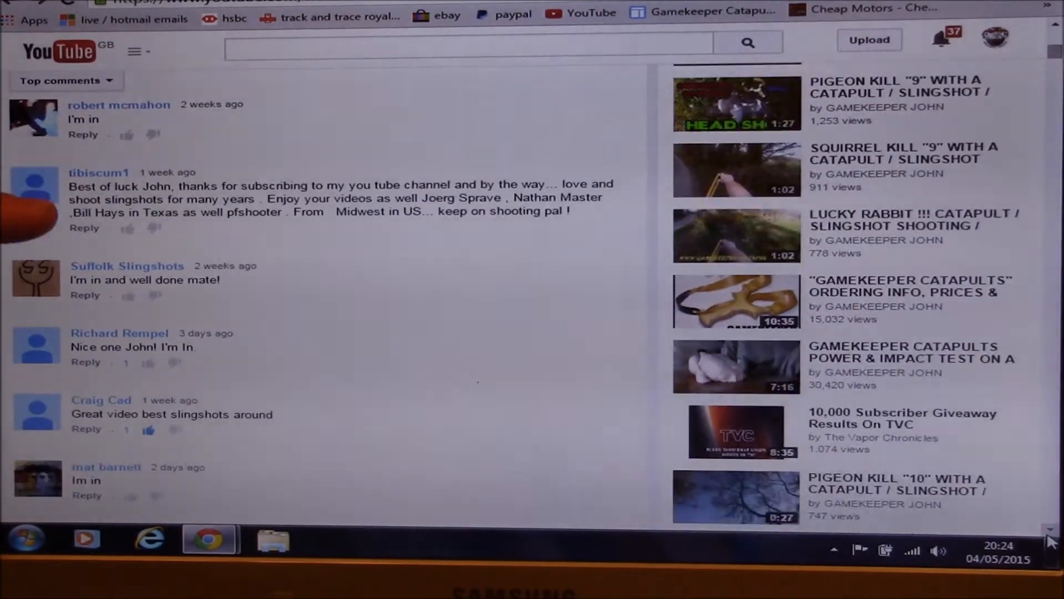
scroll(down, 3)
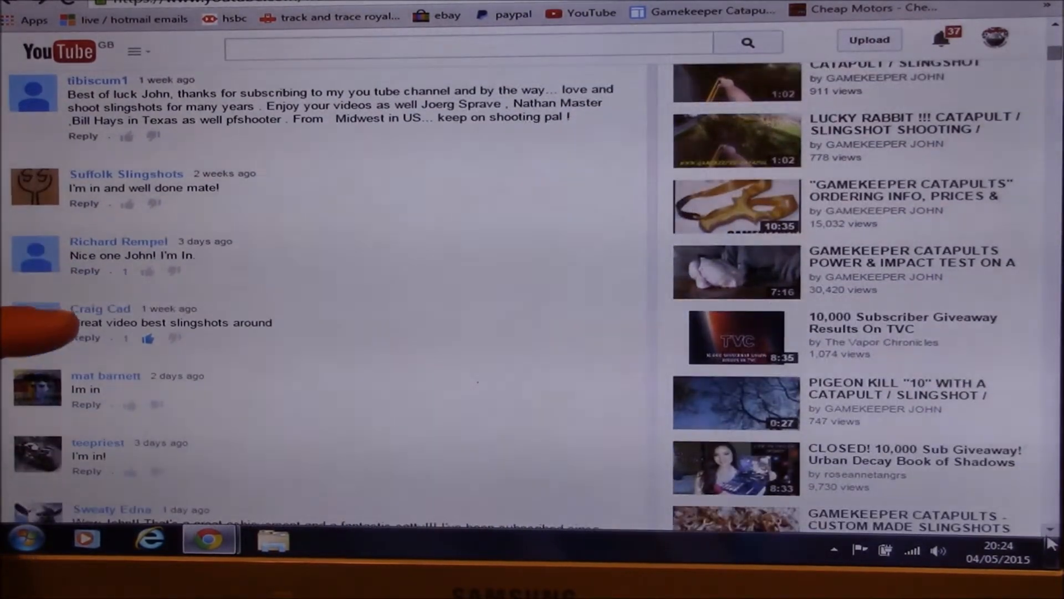
scroll(down, 3)
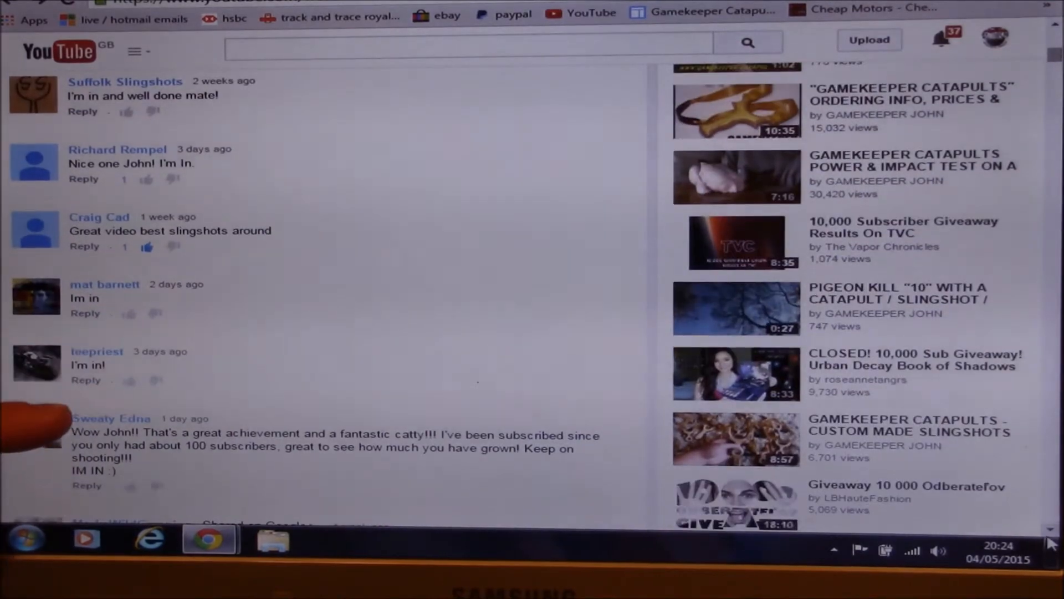
scroll(down, 3)
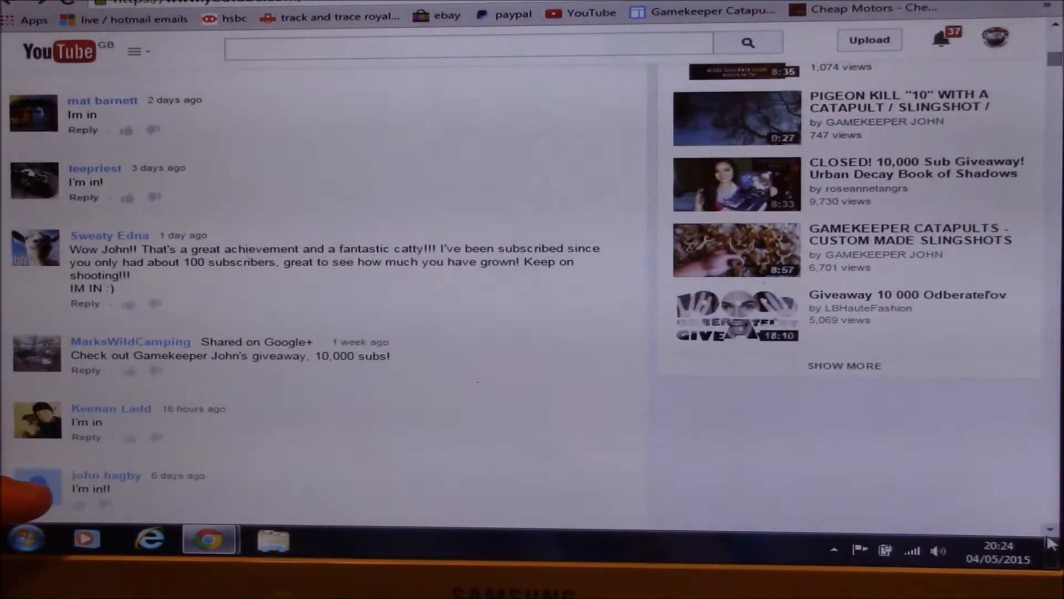
scroll(down, 3)
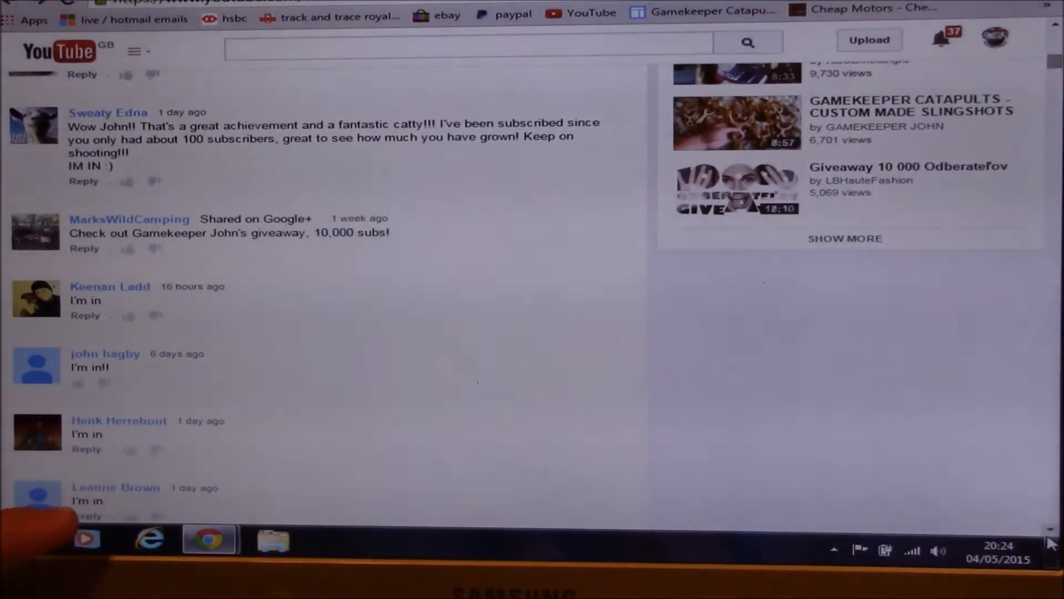
scroll(down, 3)
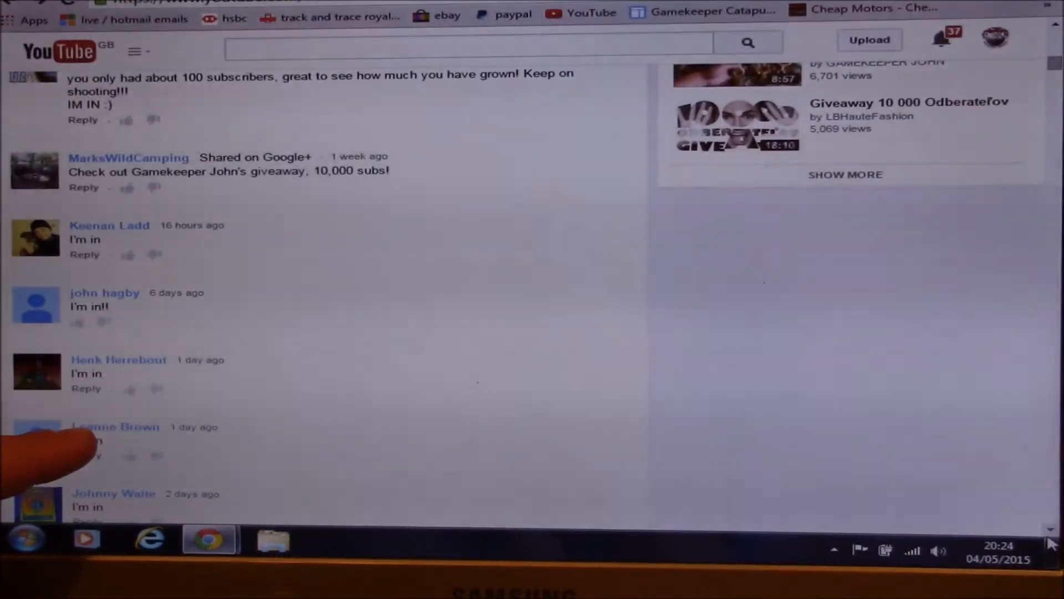